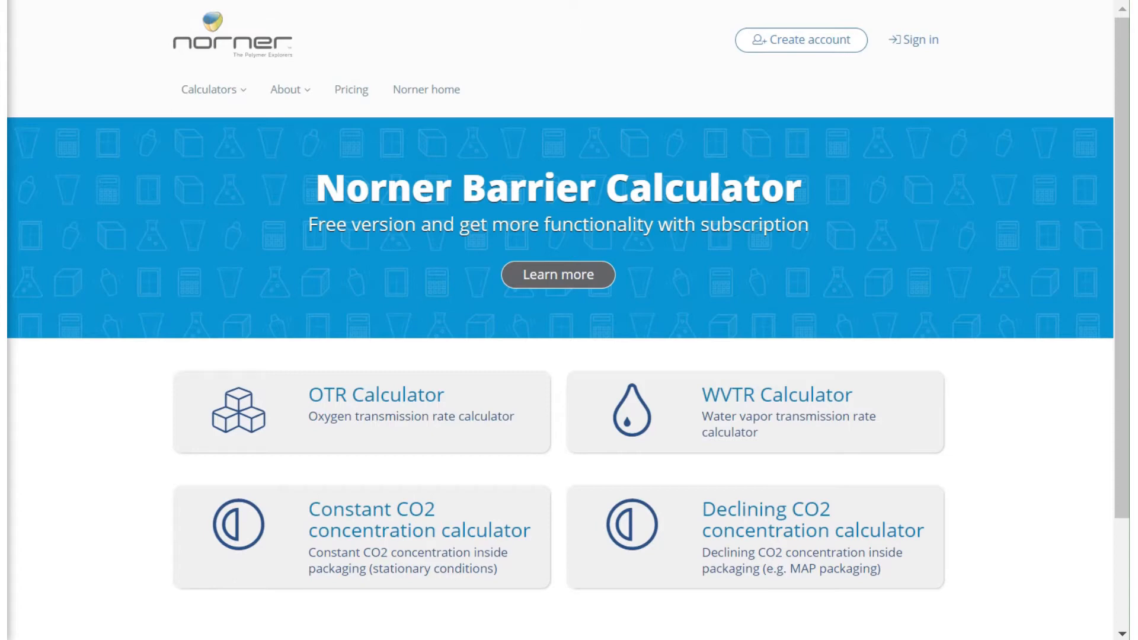
pyautogui.moveTo(637, 153)
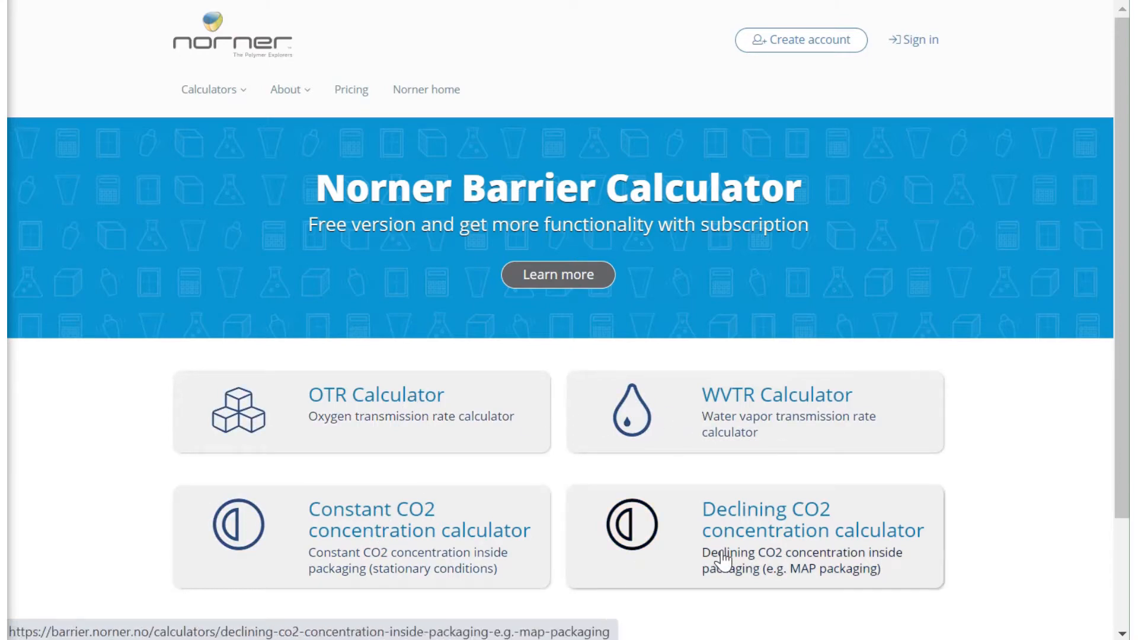
pyautogui.moveTo(462, 411)
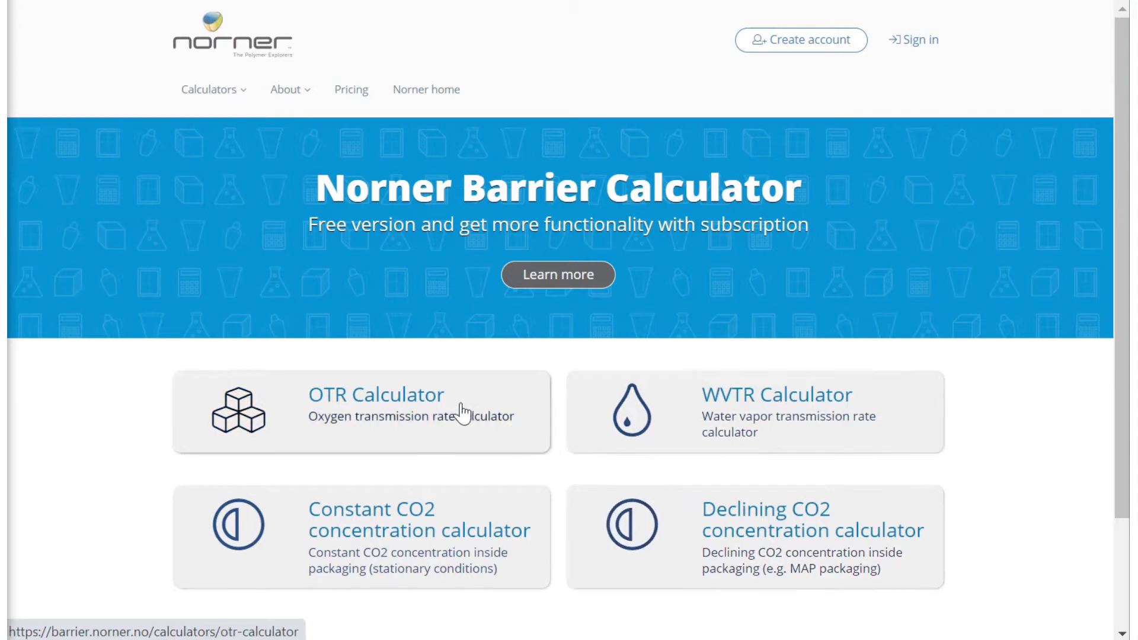
# - Open the OTR Calculator, preview the cube and film geometries, then pick the Cup geometry
pyautogui.click(376, 394)
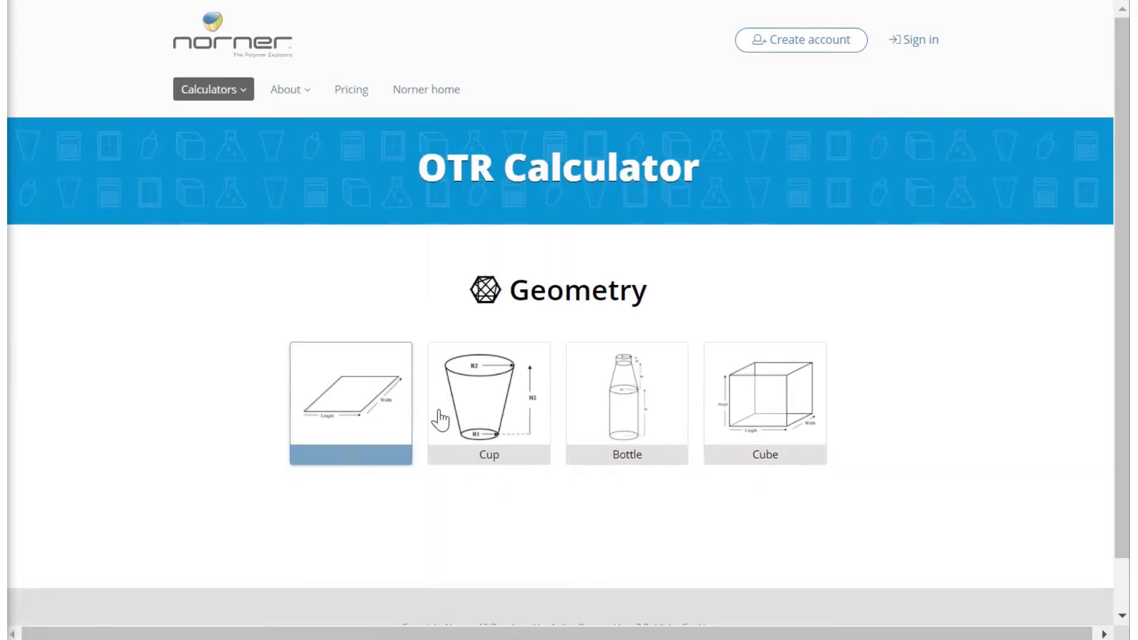
pyautogui.click(764, 403)
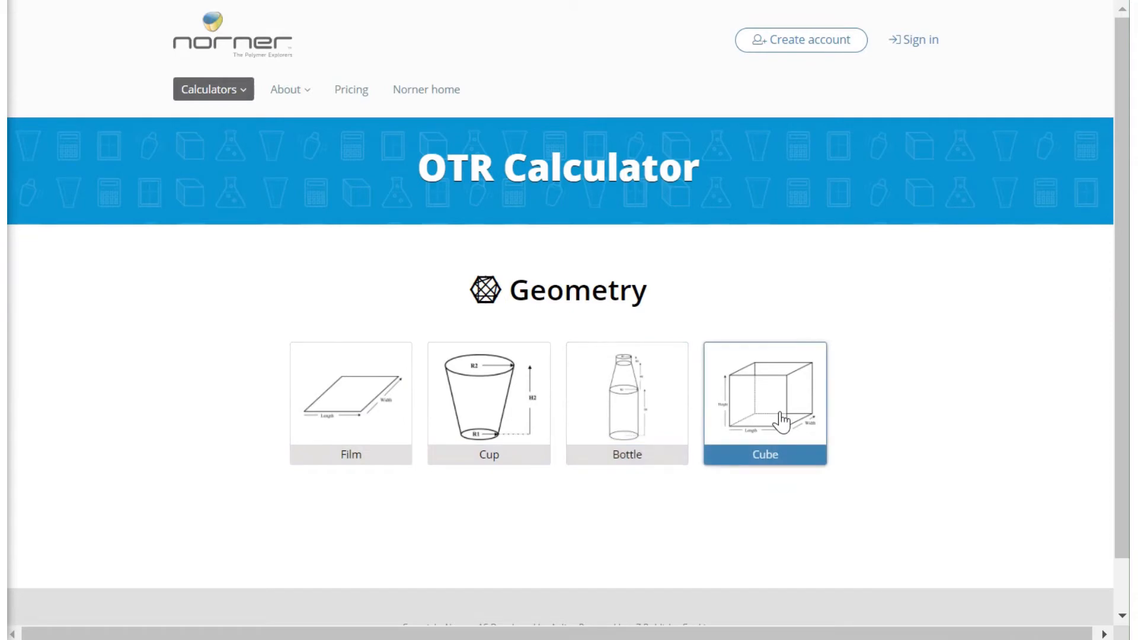
pyautogui.click(350, 403)
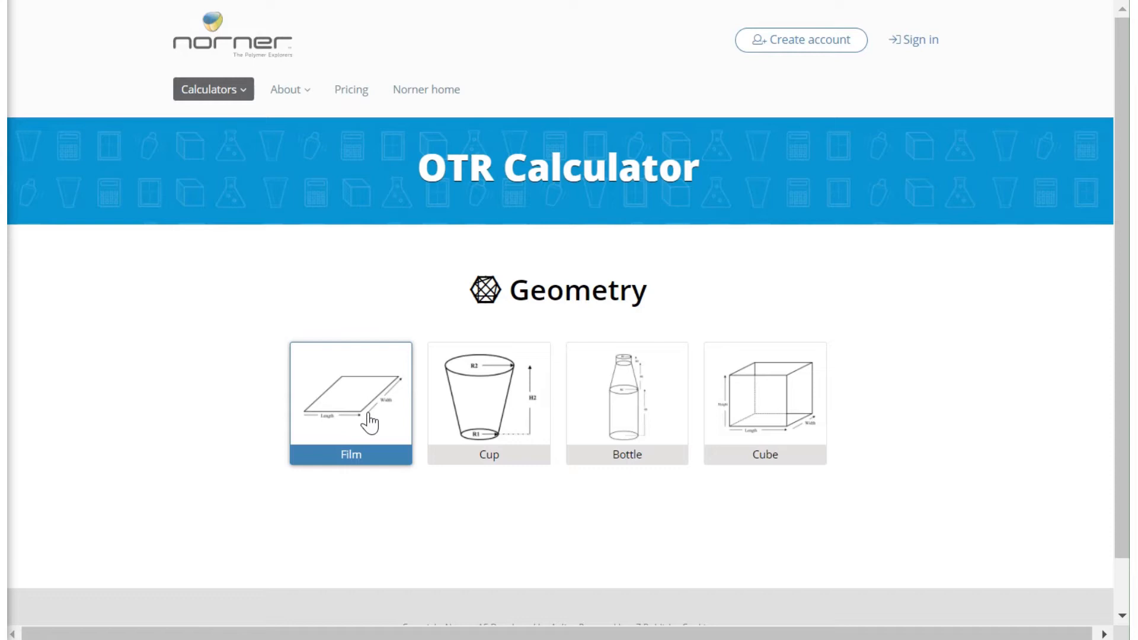
pyautogui.click(488, 403)
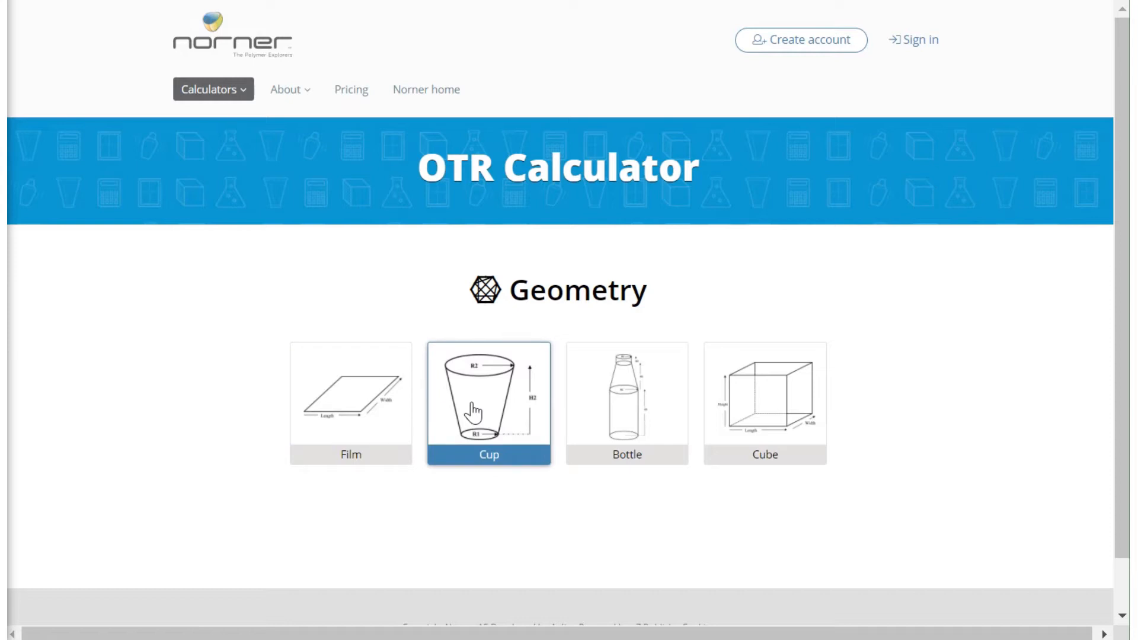
pyautogui.click(488, 404)
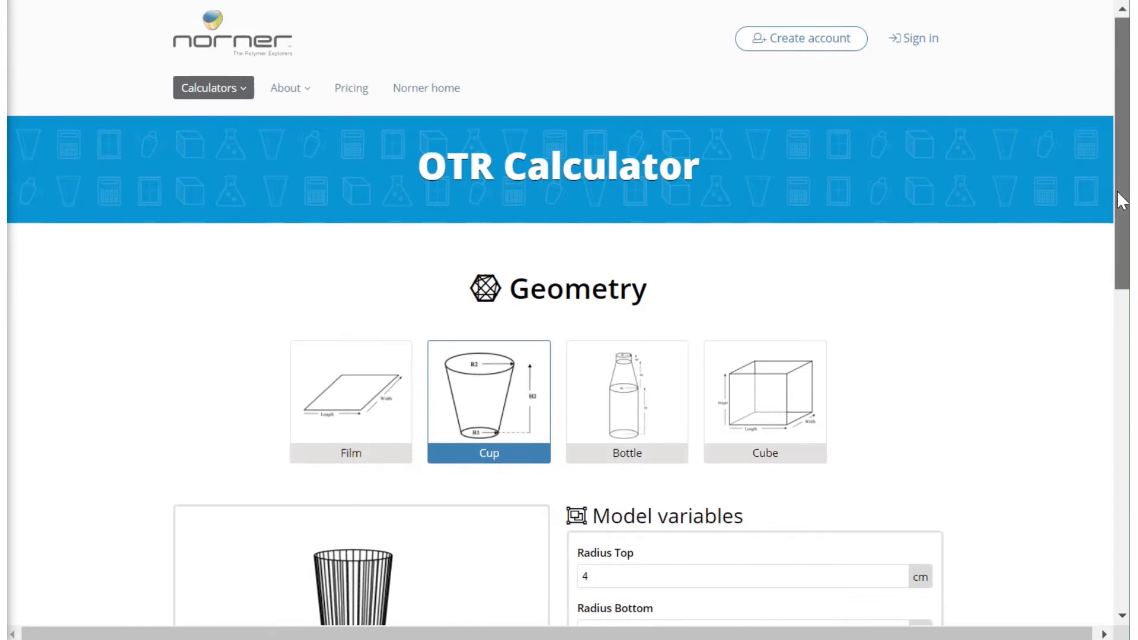
# - Enter a 10 cm top radius for the cup and select the bottom radius field
pyautogui.scroll(-3)
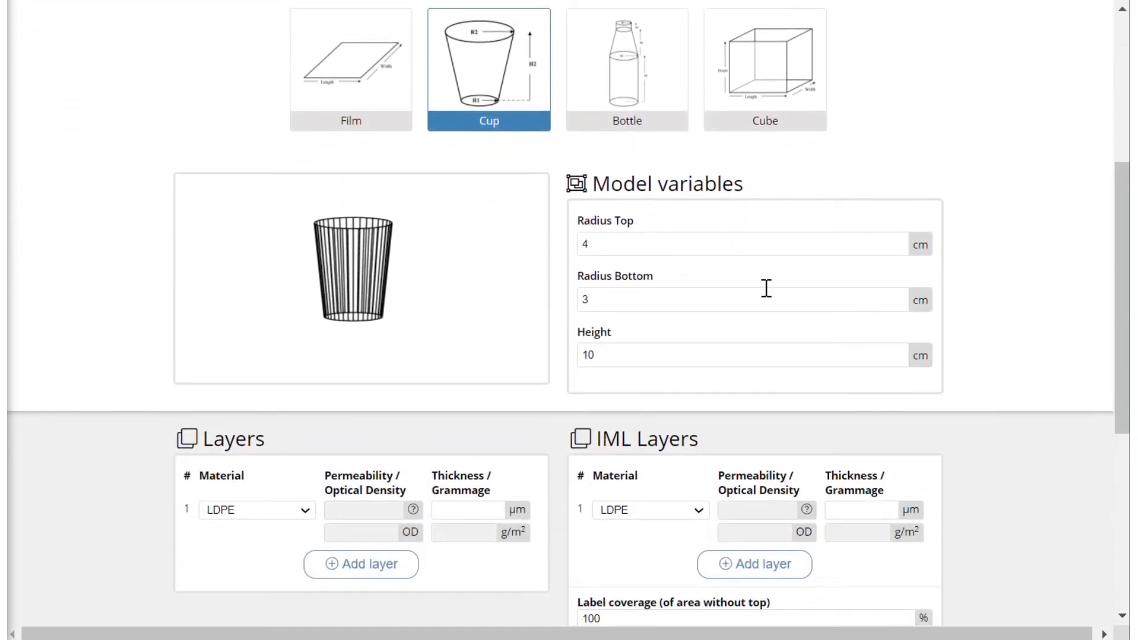
pyautogui.click(741, 244)
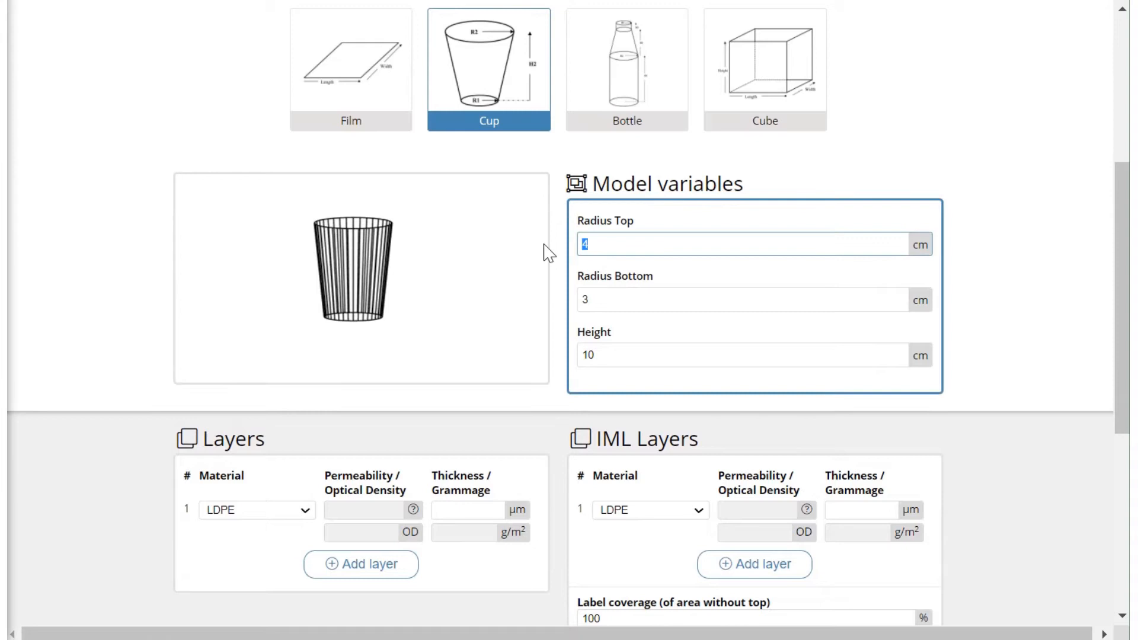
pyautogui.write('10')
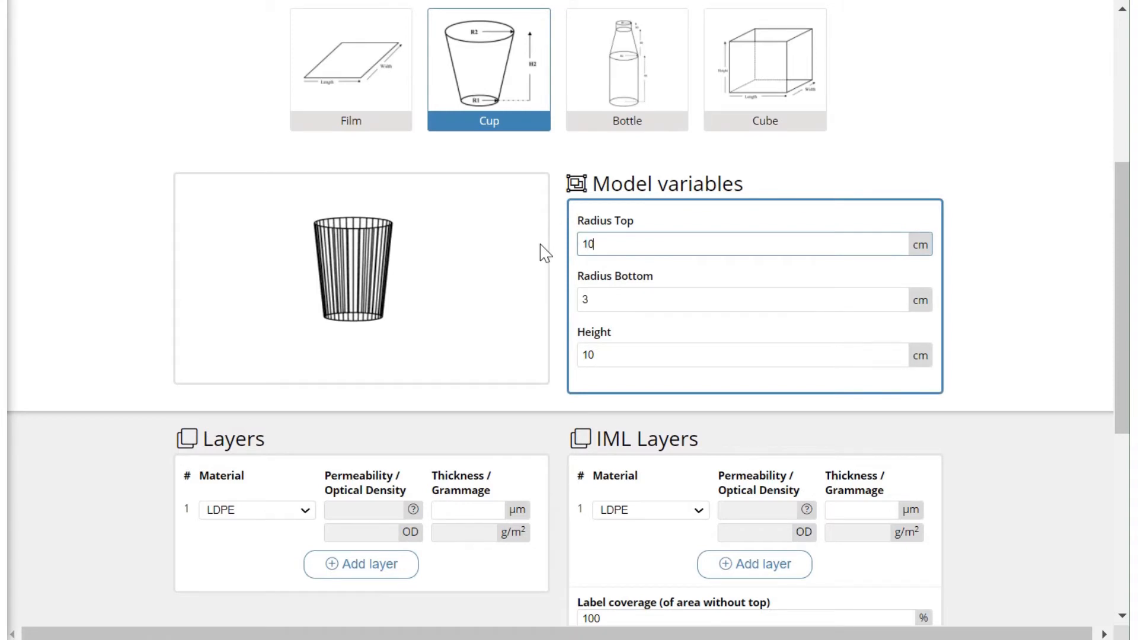
pyautogui.click(740, 299)
pyautogui.write('9')
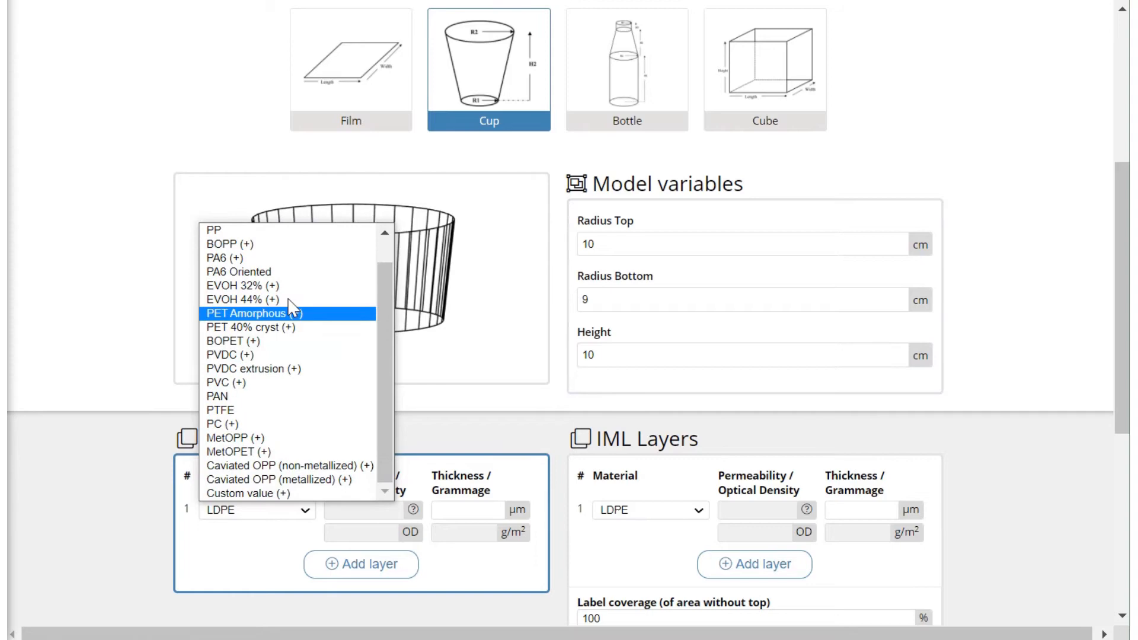
# - Make the cup's layer PP with a thickness of 450 µm
pyautogui.click(214, 230)
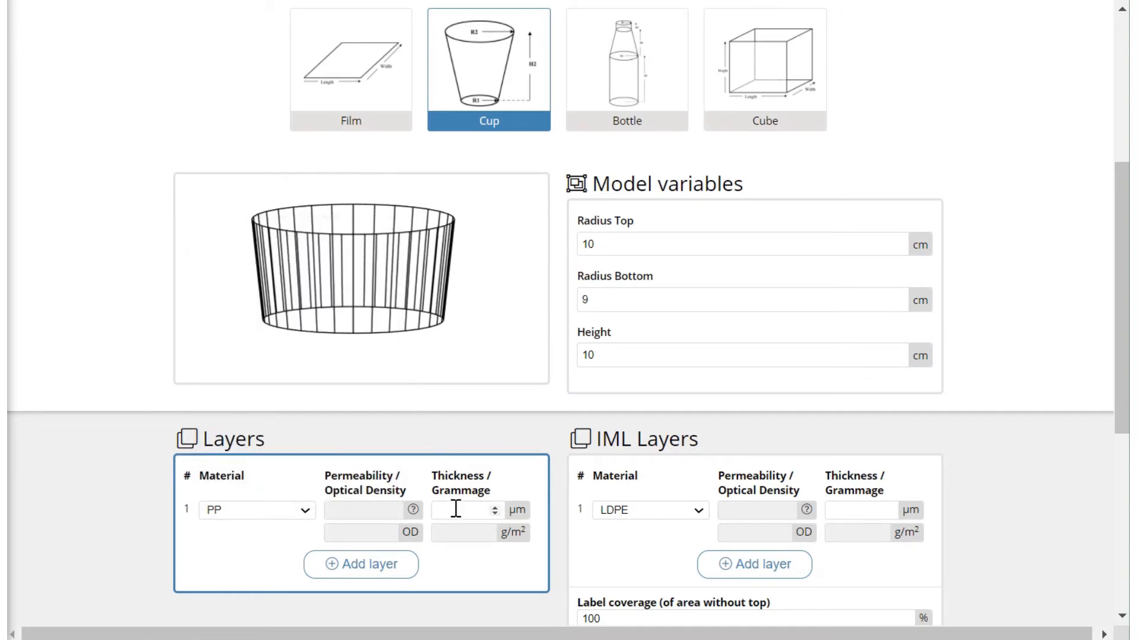
pyautogui.click(465, 510)
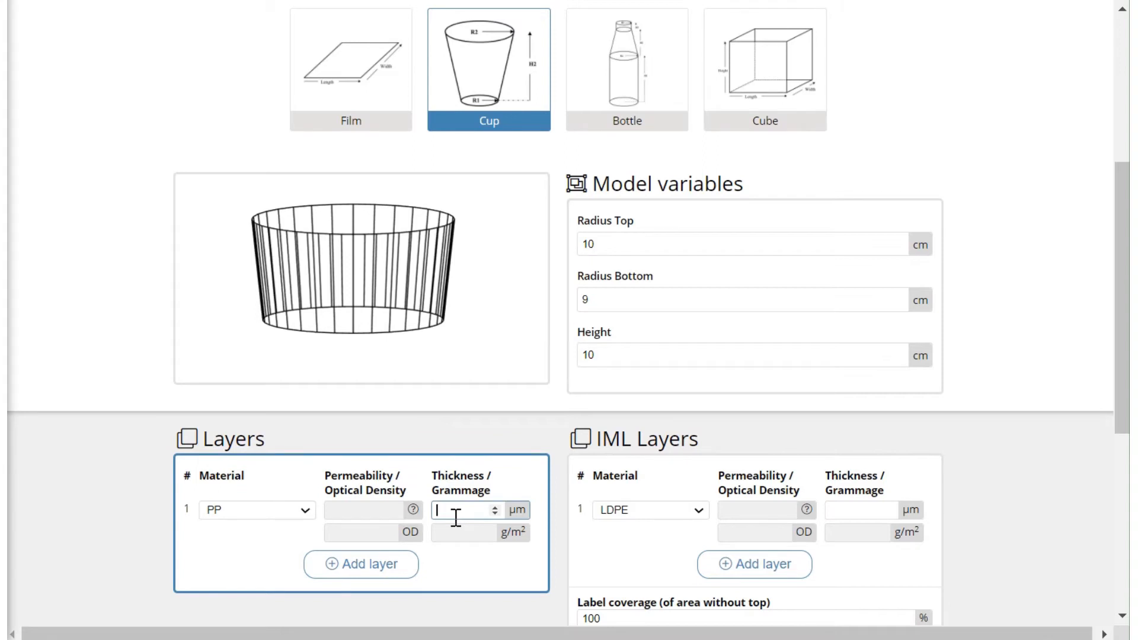
pyautogui.write('450')
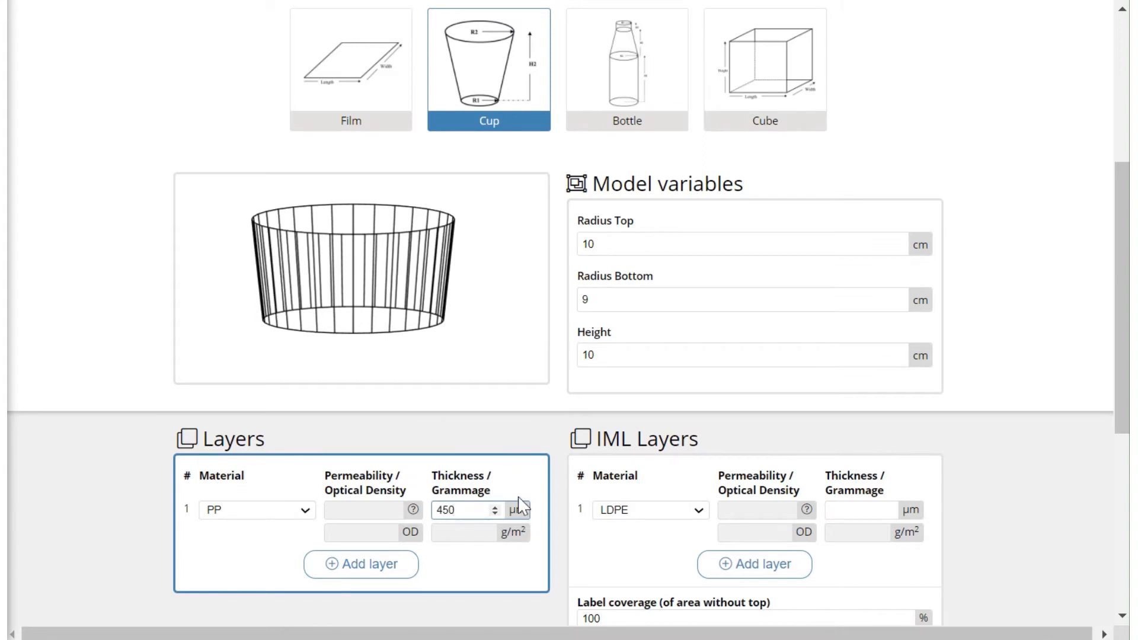
pyautogui.moveTo(744, 523)
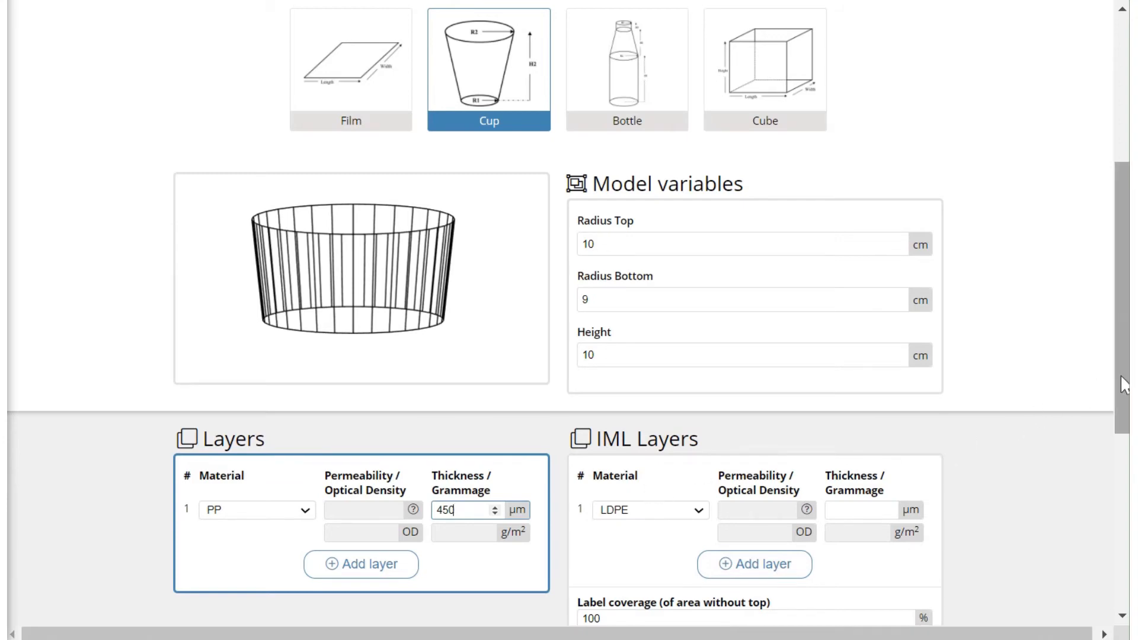
pyautogui.scroll(-3)
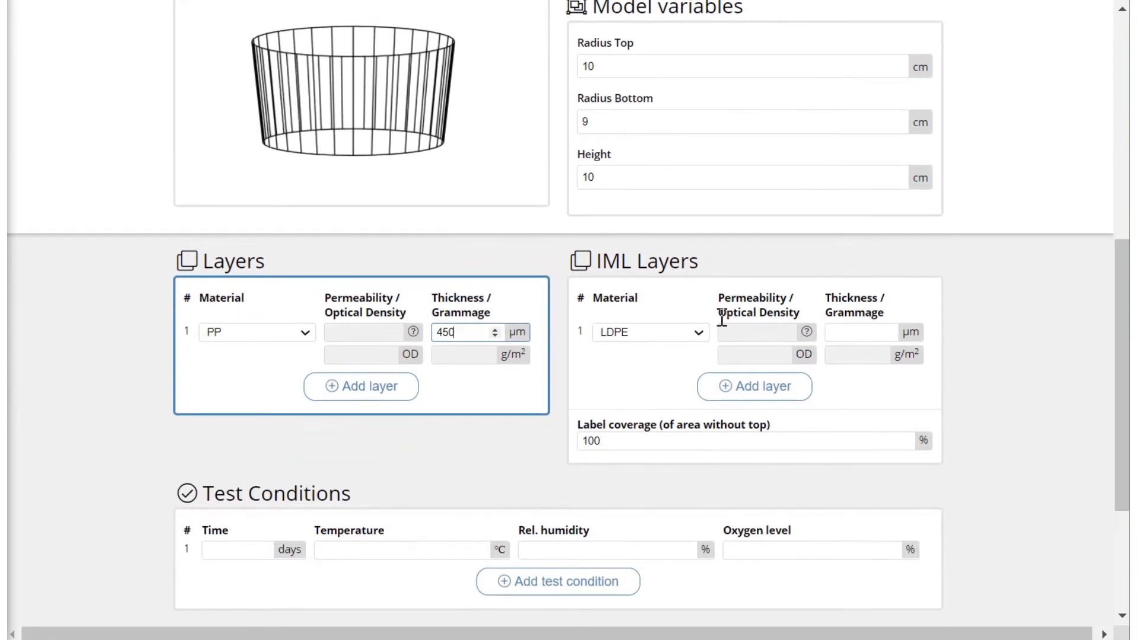
pyautogui.click(648, 332)
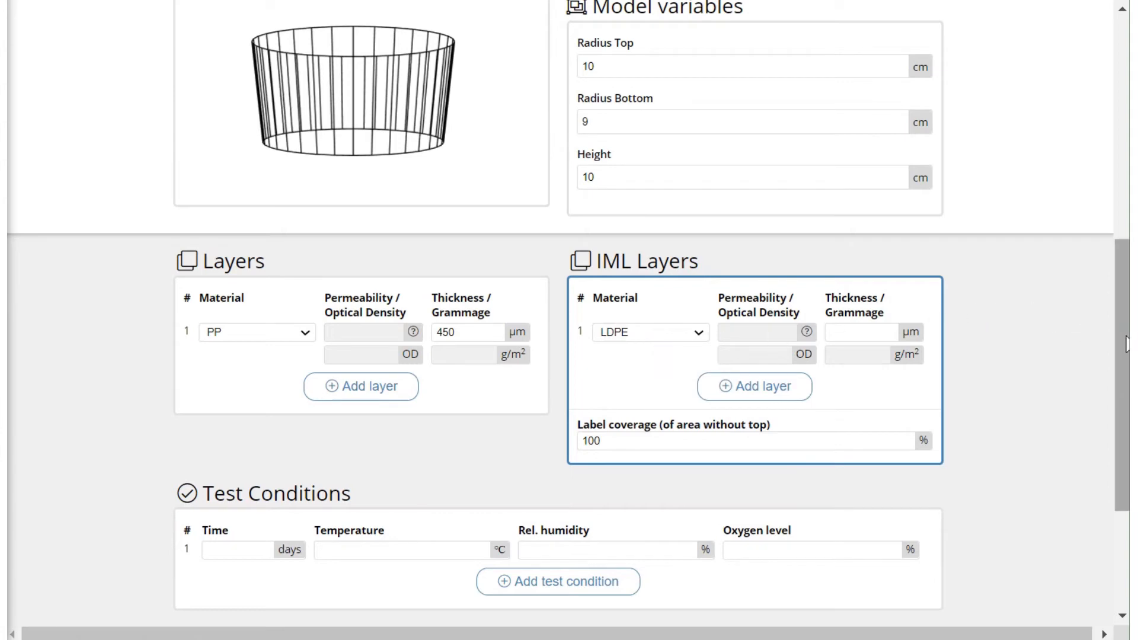
# - Enter 120 days, 23 °C, 50% humidity and 21% oxygen, then calculate the results
pyautogui.scroll(-3)
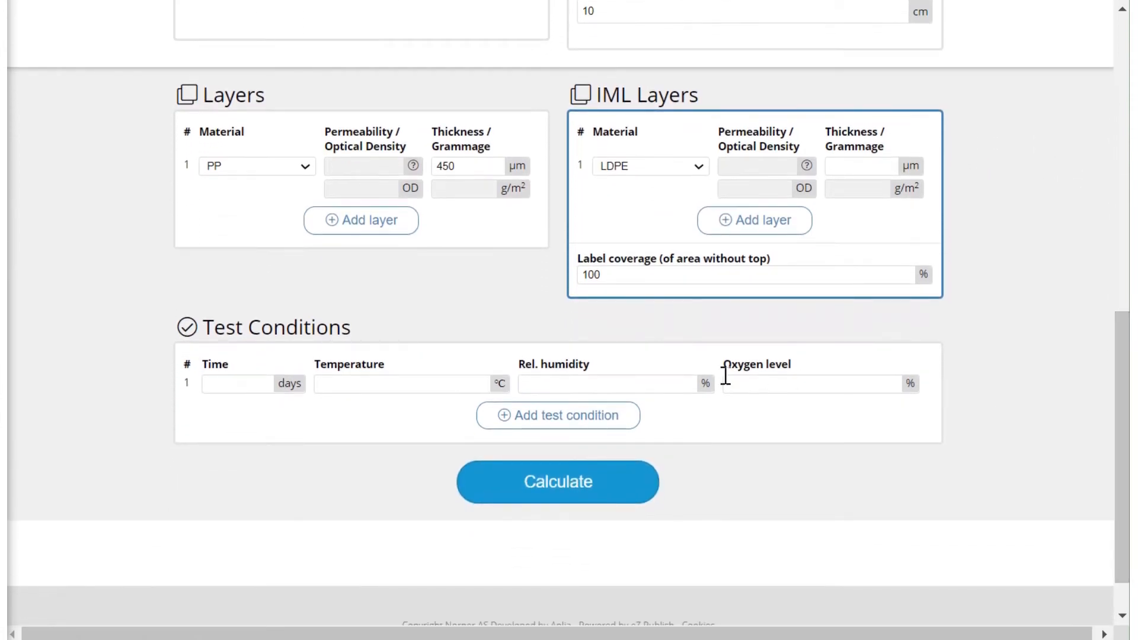
pyautogui.click(240, 384)
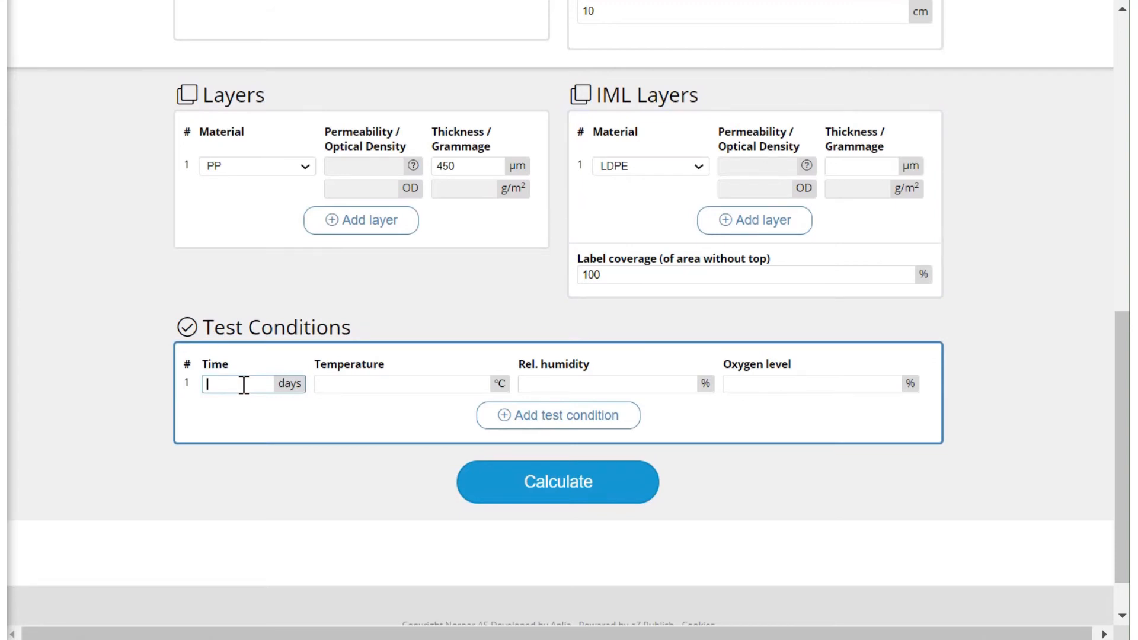
pyautogui.write('120')
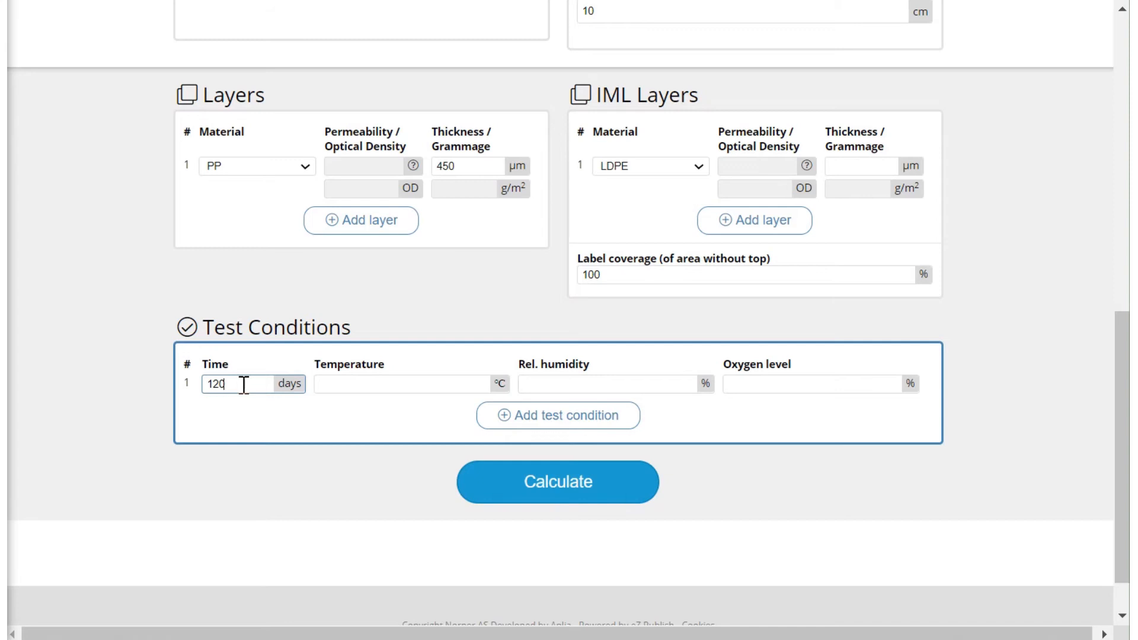
pyautogui.write('23')
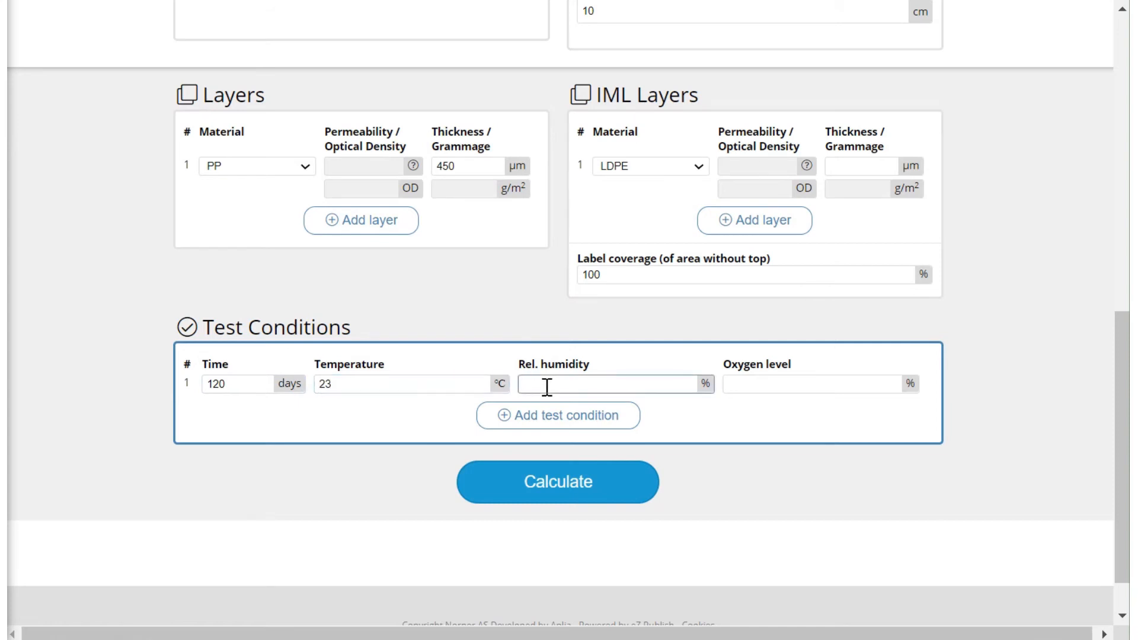
pyautogui.write('50')
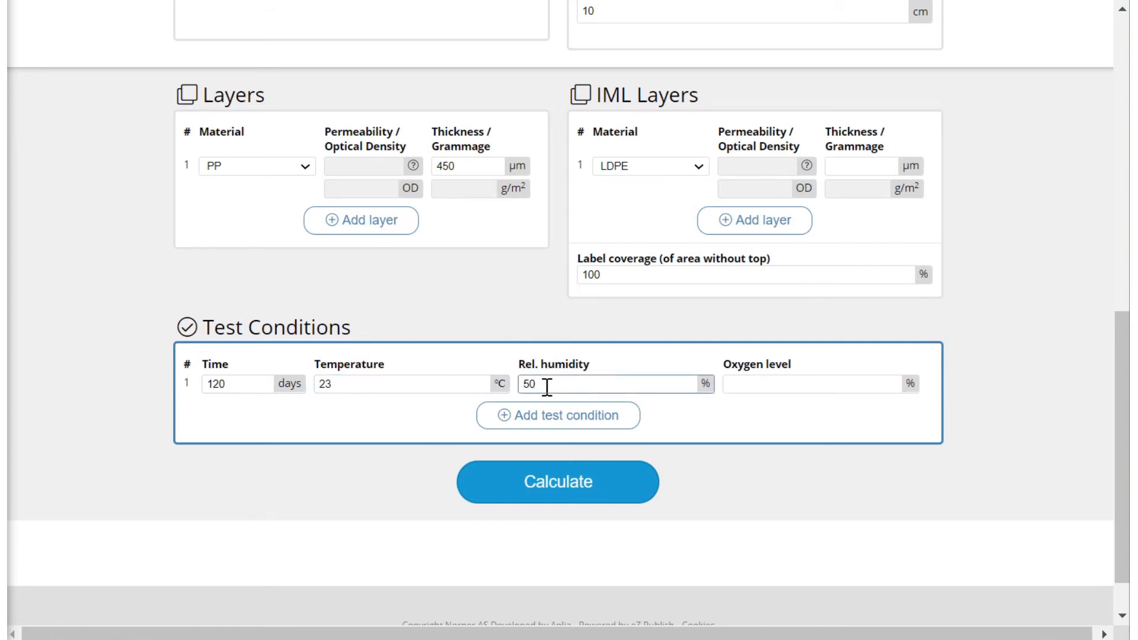
pyautogui.write('21')
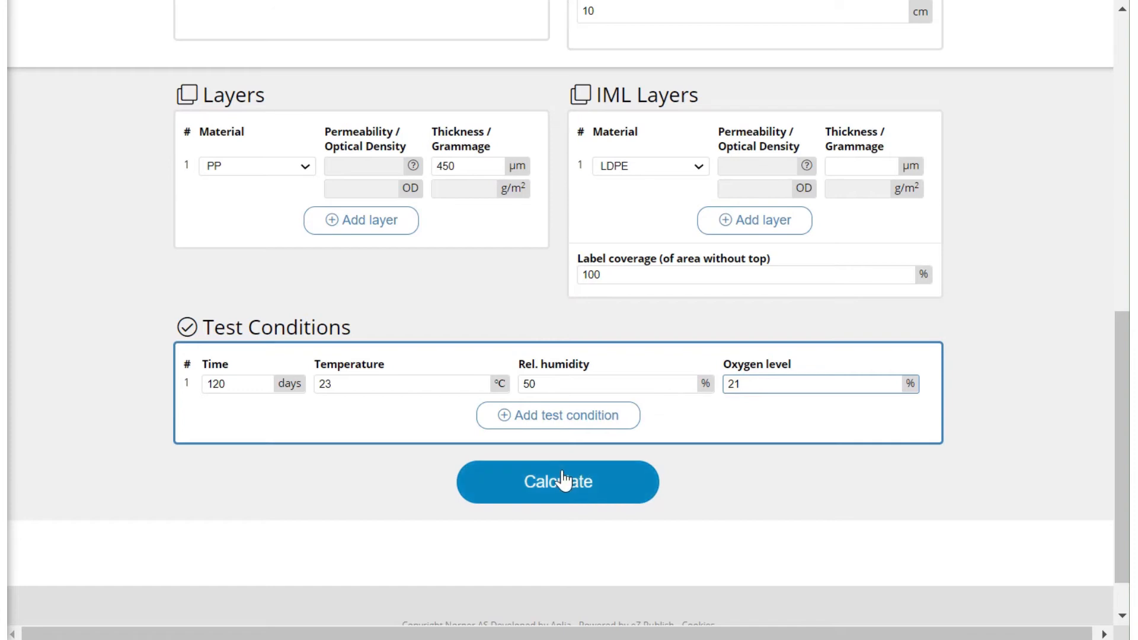
pyautogui.click(557, 482)
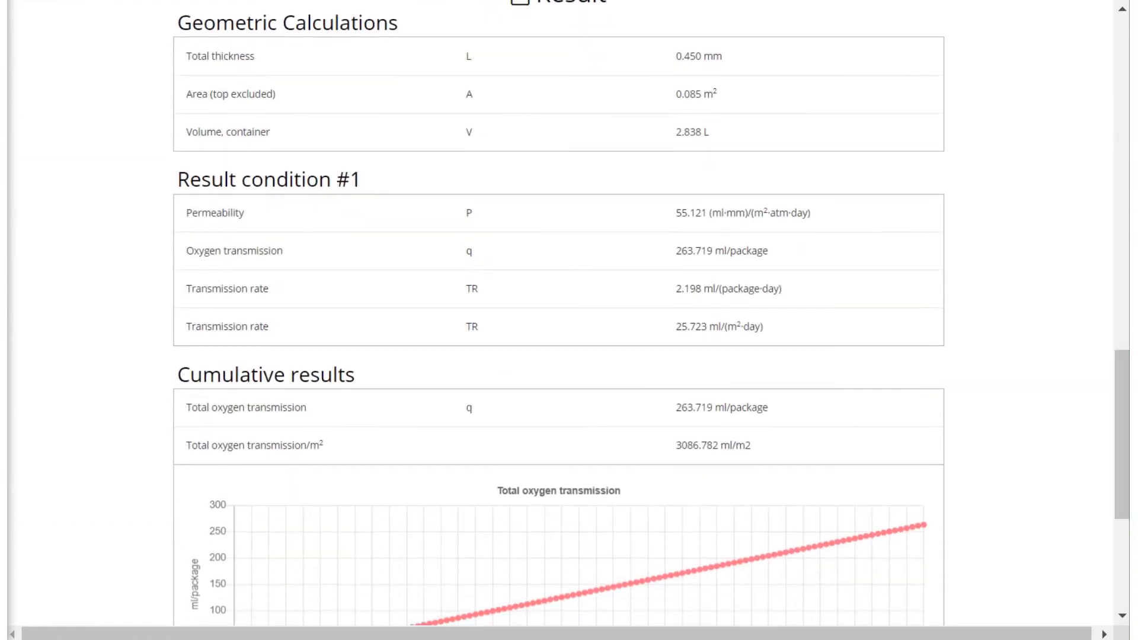
pyautogui.moveTo(816, 298)
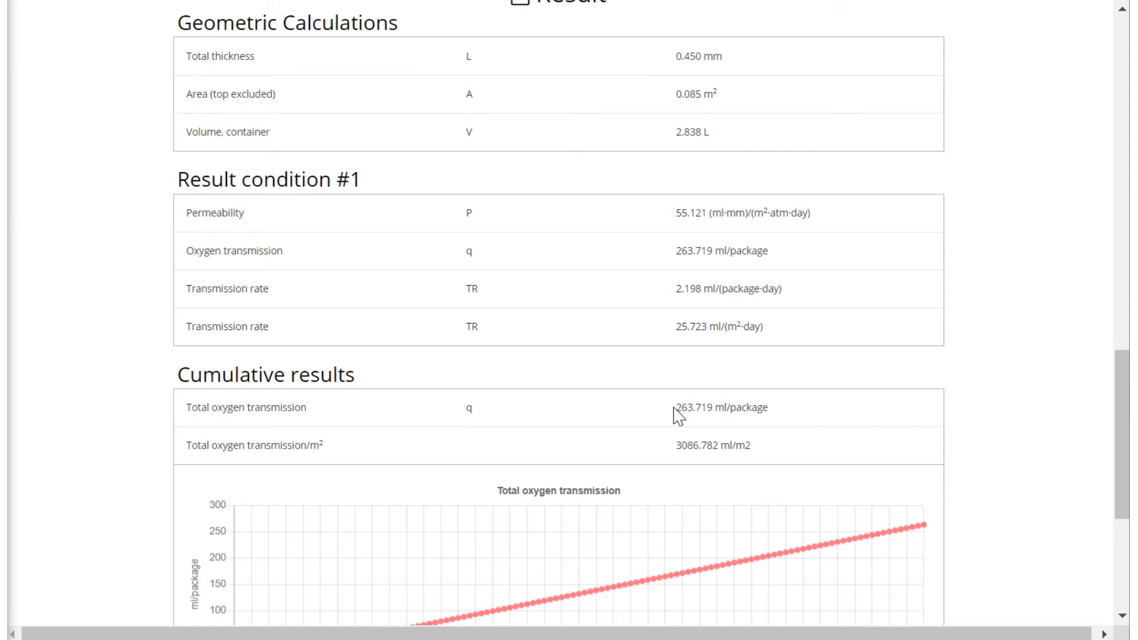
# - Select the 263.719 ml/package total, then scroll to the cumulative transmission graph
pyautogui.doubleClick(722, 408)
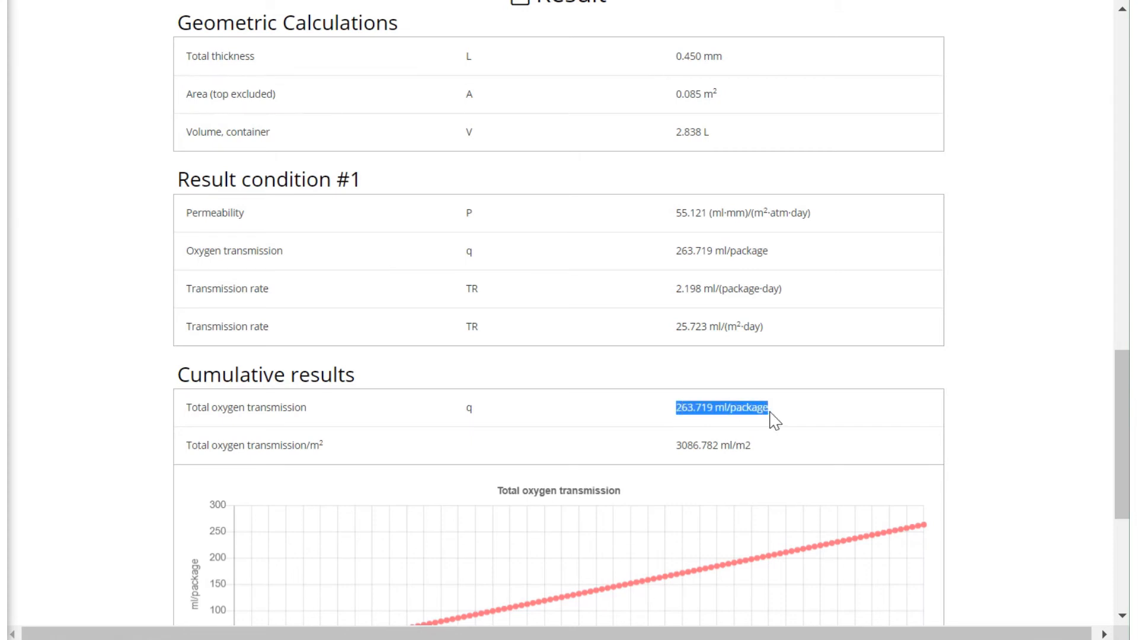
pyautogui.moveTo(1031, 415)
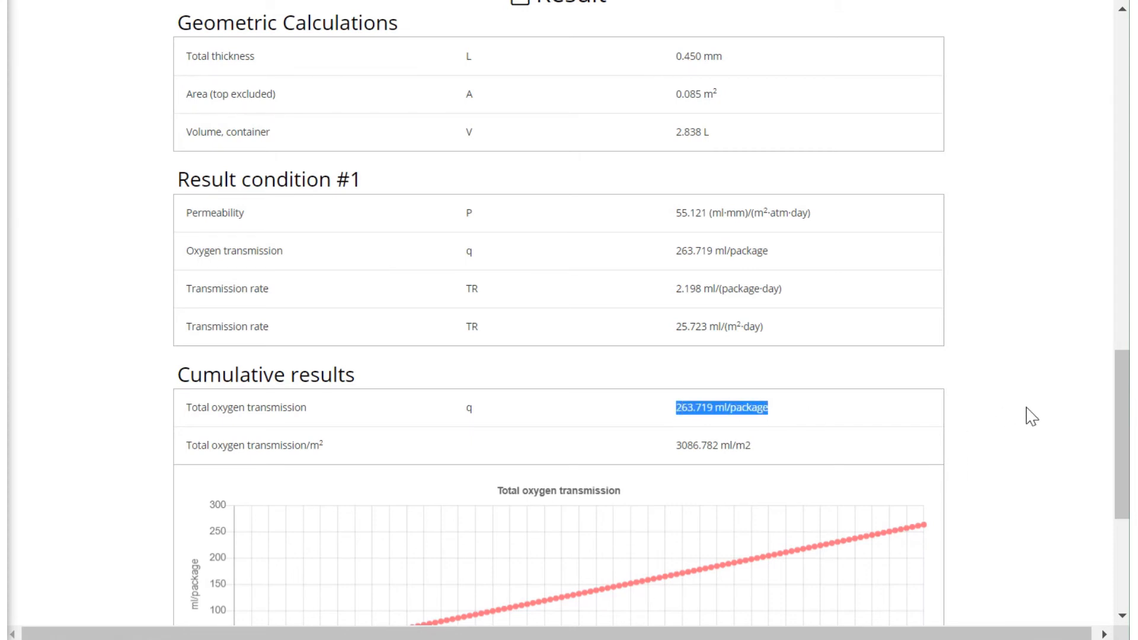
pyautogui.scroll(-3)
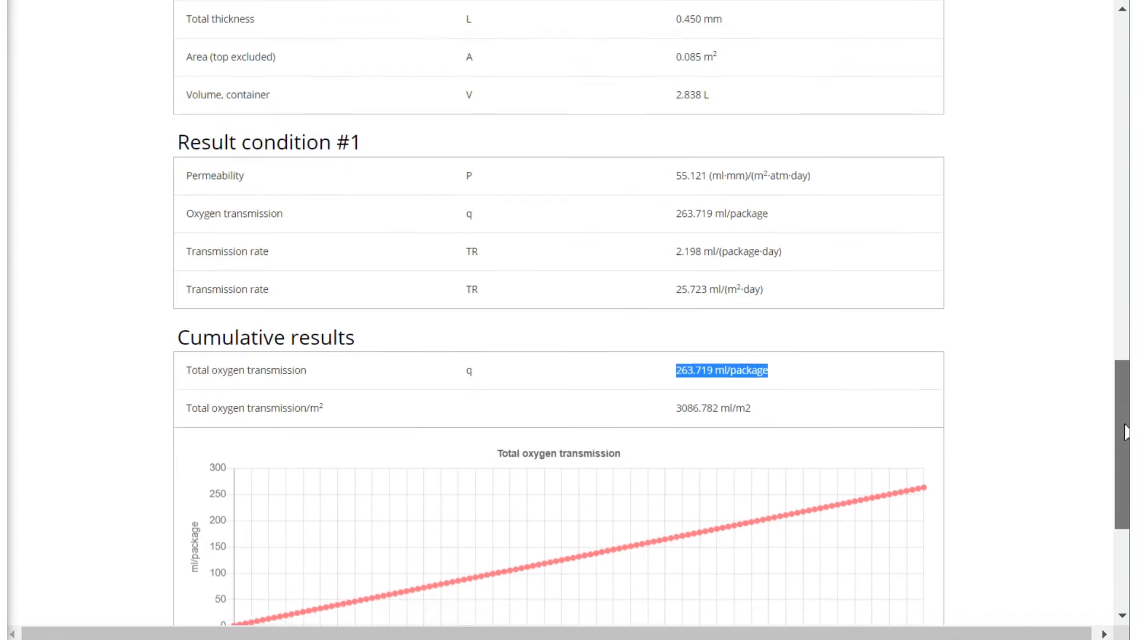
pyautogui.scroll(-3)
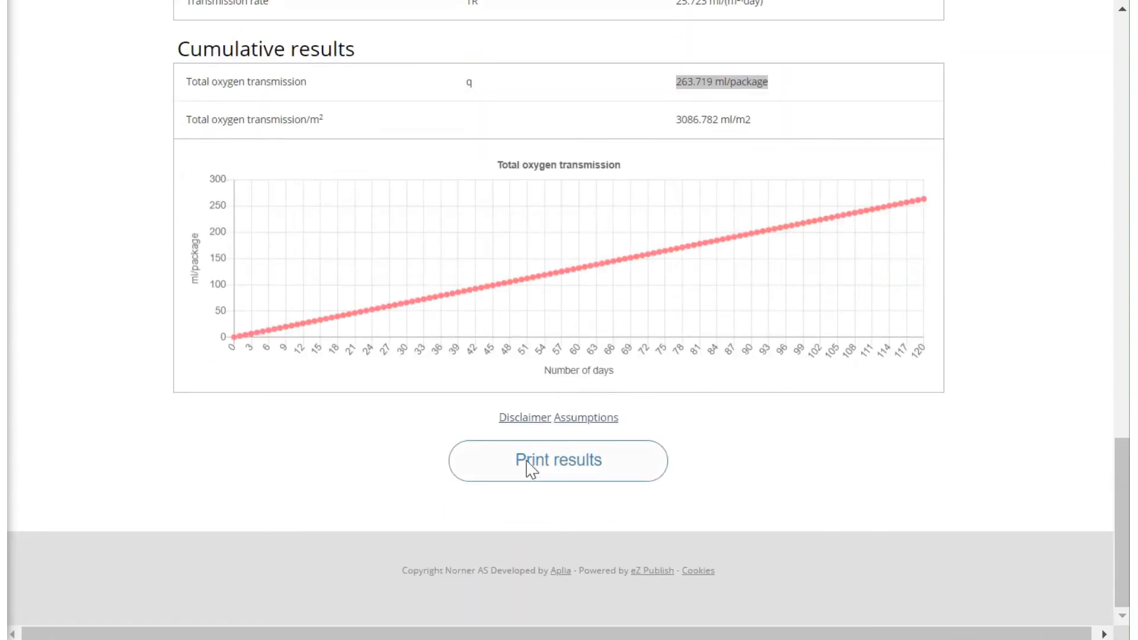
pyautogui.click(558, 460)
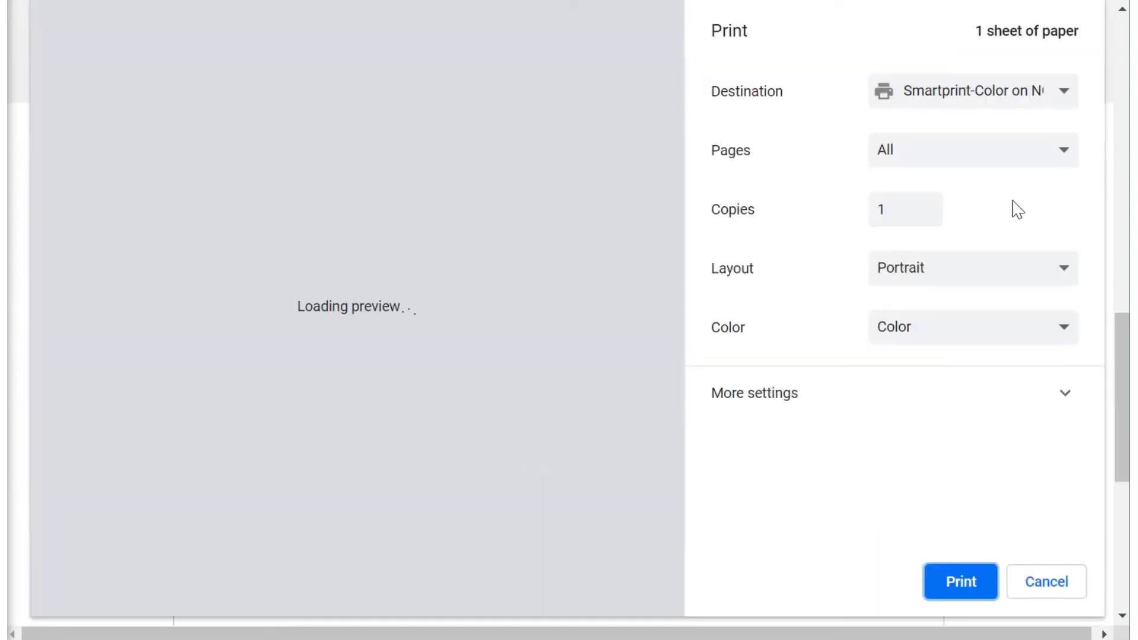
pyautogui.click(973, 91)
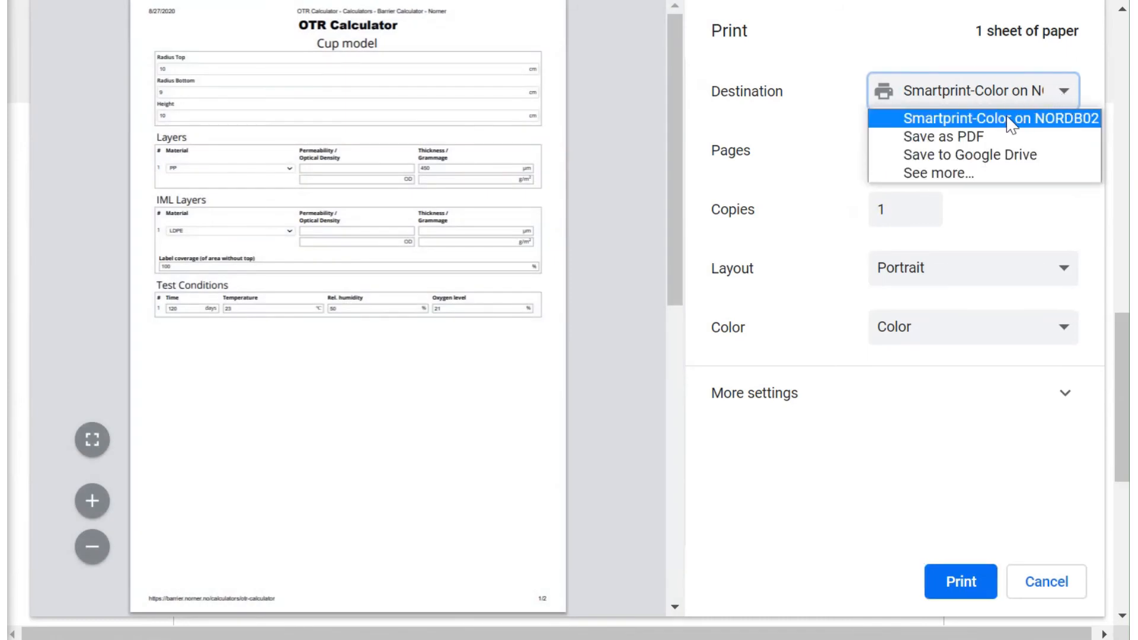
pyautogui.click(943, 136)
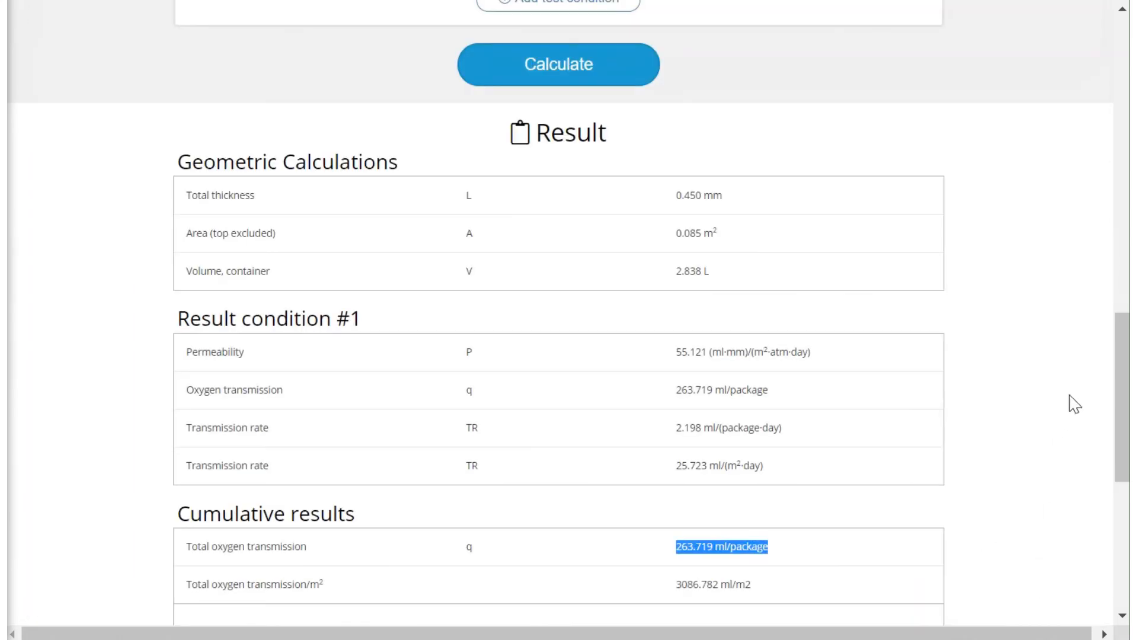
pyautogui.moveTo(1124, 449)
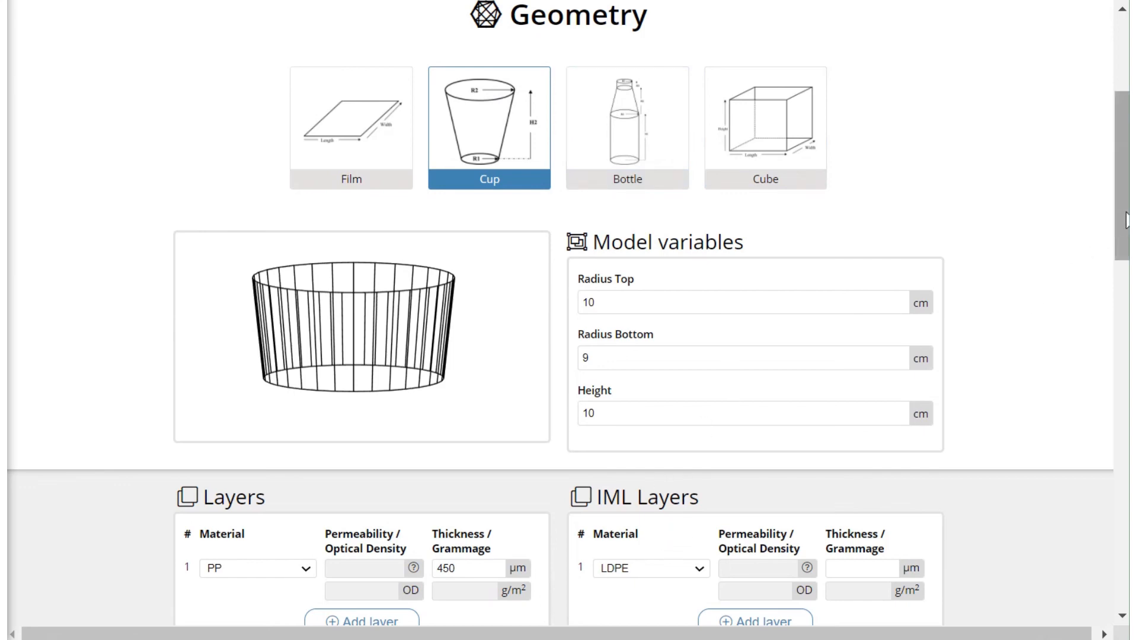
pyautogui.scroll(-3)
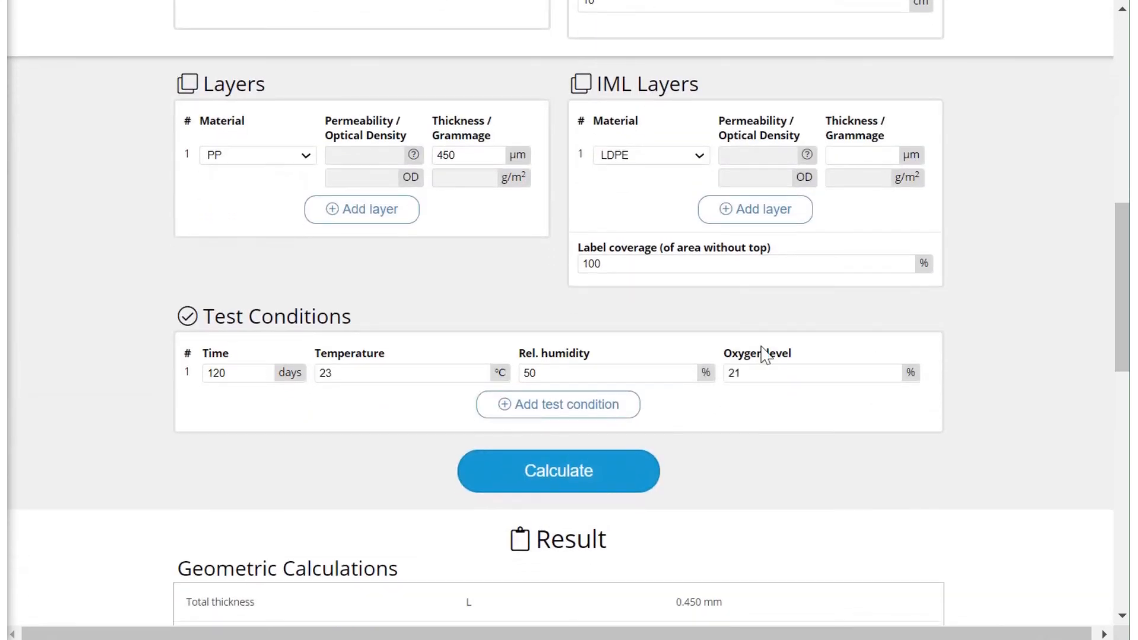